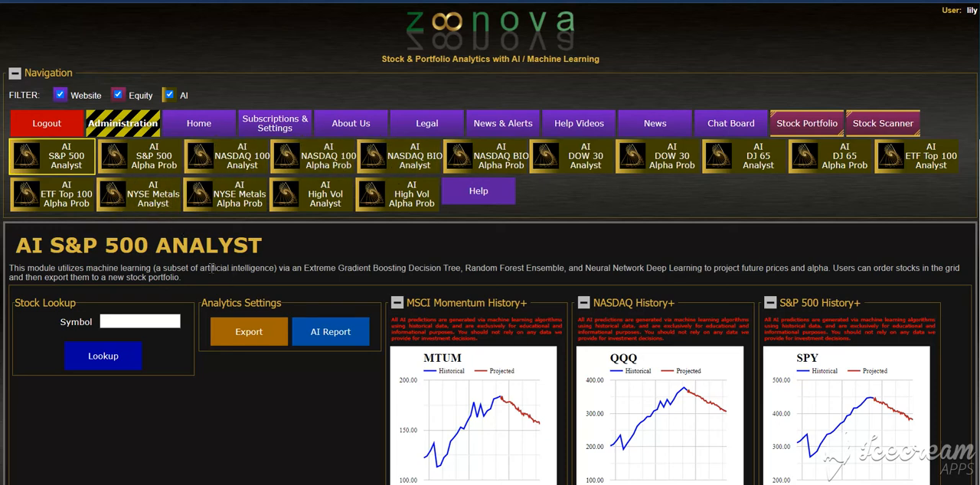
mouse_move(450, 244)
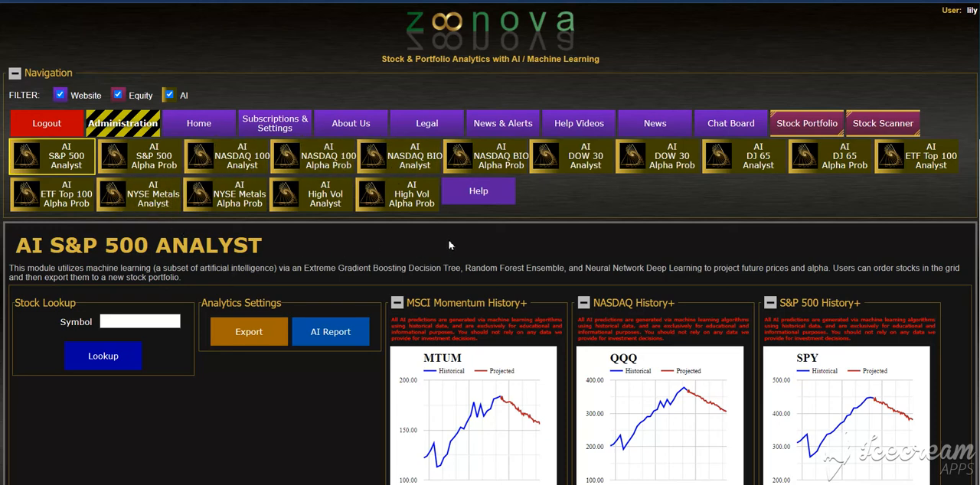
Scroll down past the index history charts to the S&P 500 Stocks table
scroll("down", 3)
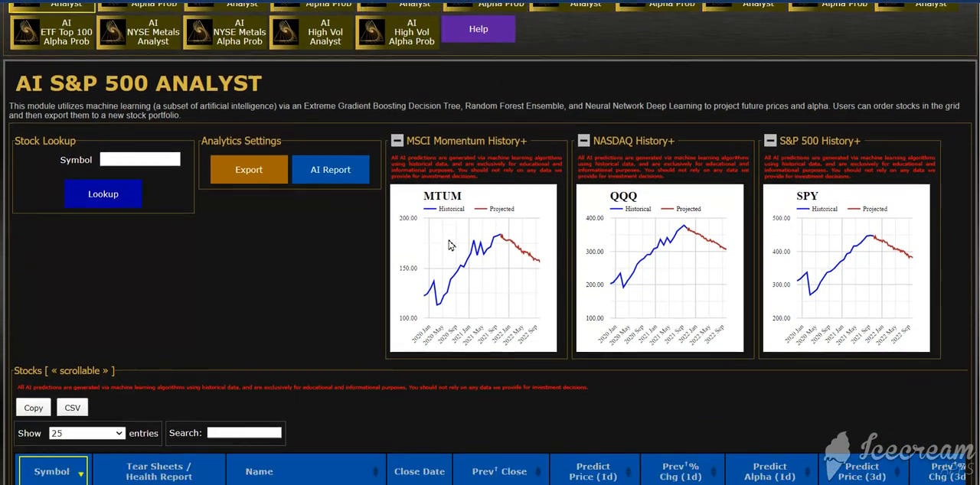
Scroll the Stocks table right past the 1-year forecasts to the Price & Alpha and Accuracy Charts columns
scroll("down", 3)
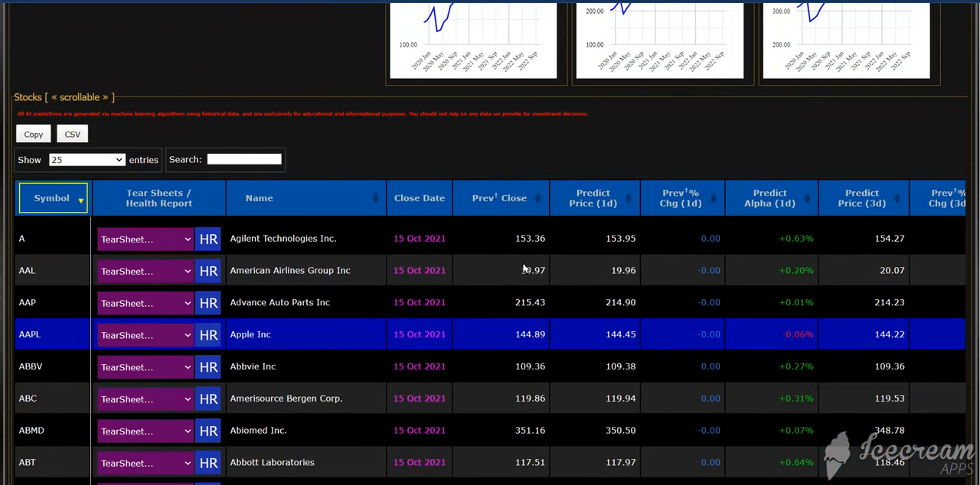
mouse_move(664, 298)
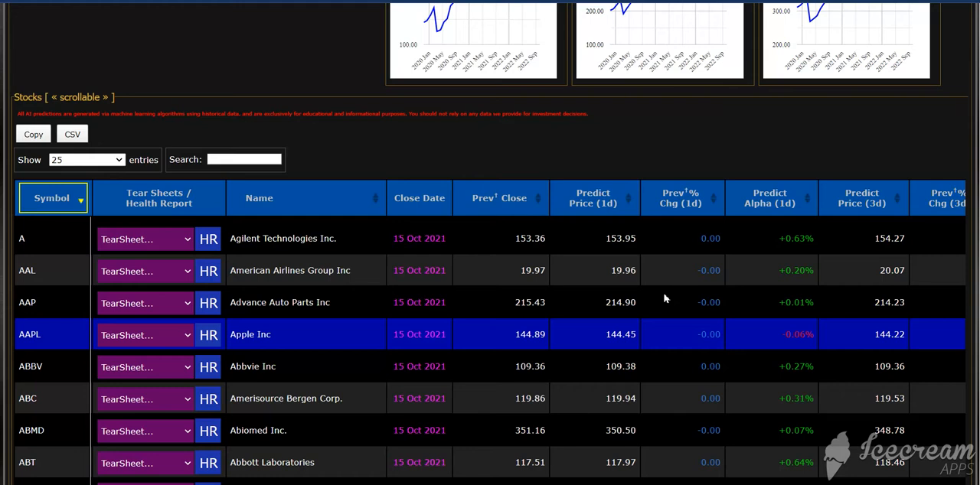
mouse_move(417, 261)
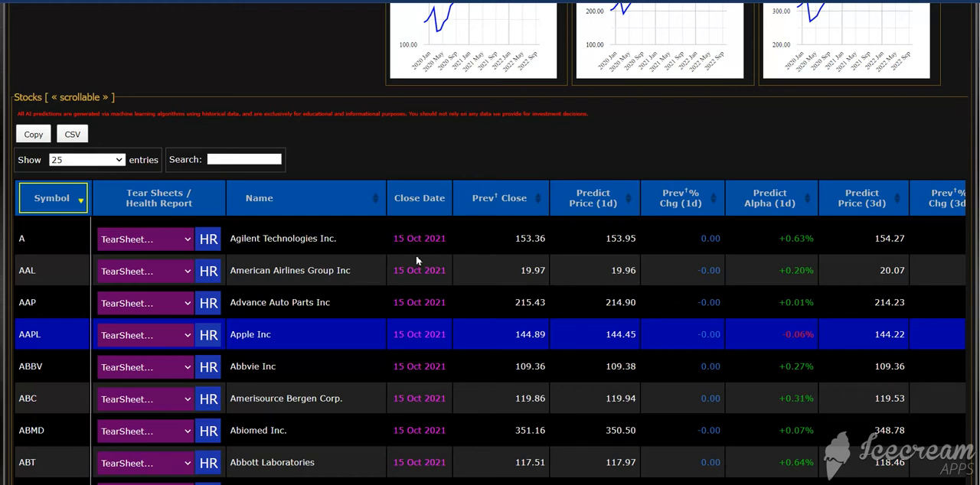
mouse_move(331, 345)
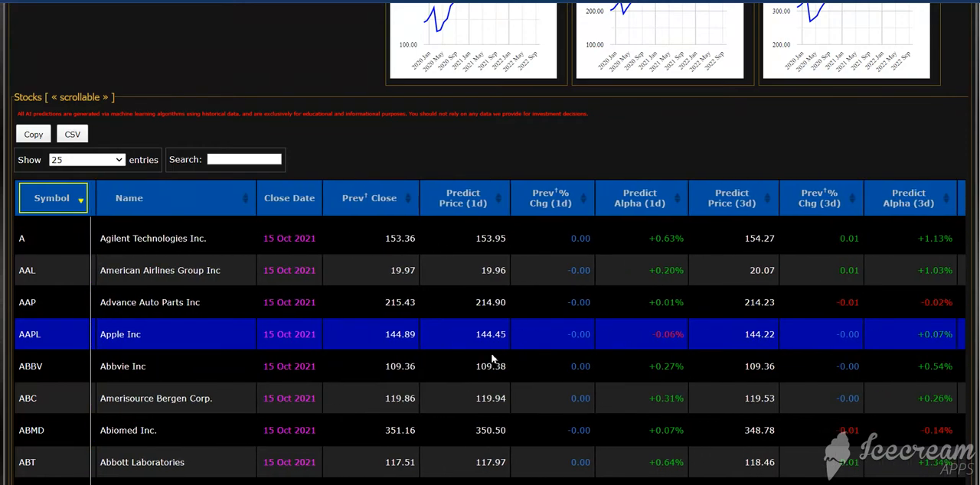
scroll("right", 3)
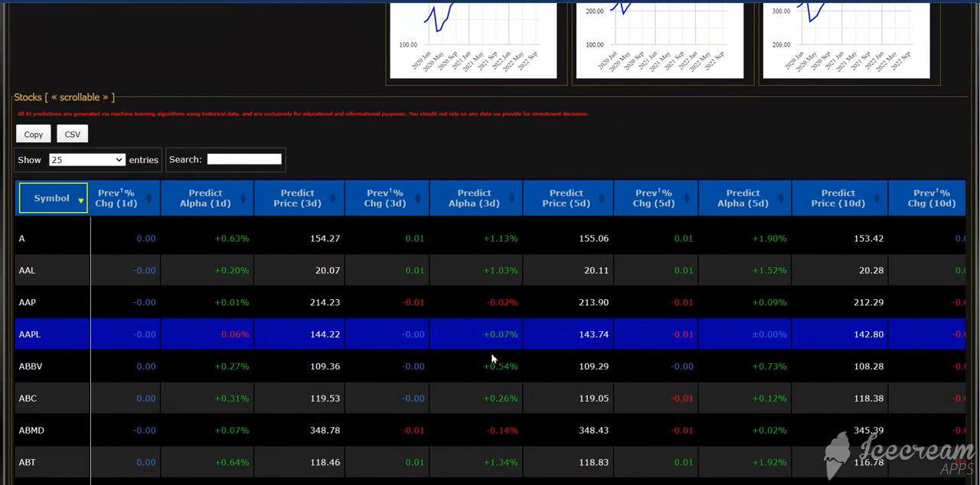
scroll("right", 3)
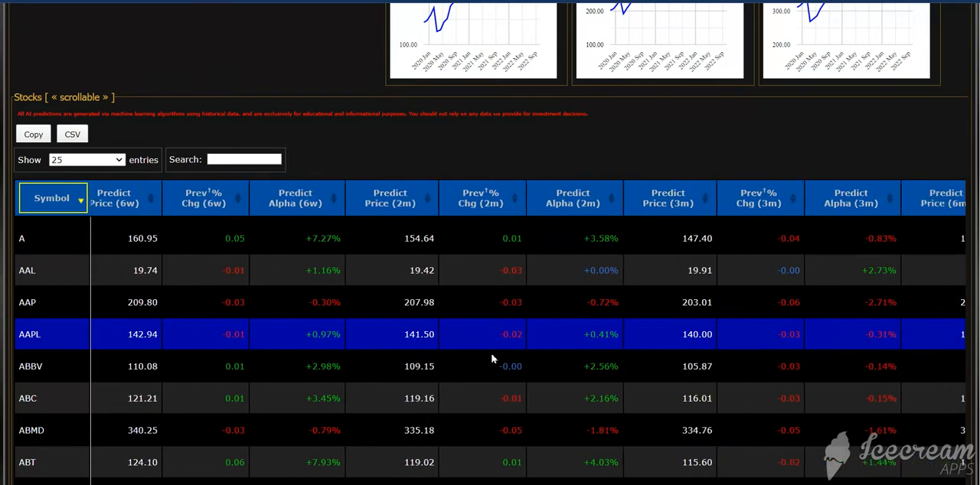
scroll("right", 3)
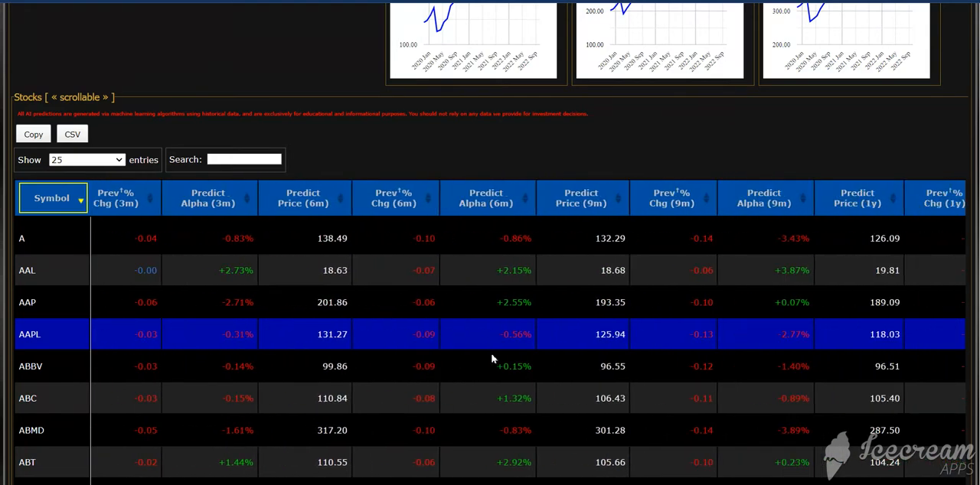
scroll("right", 3)
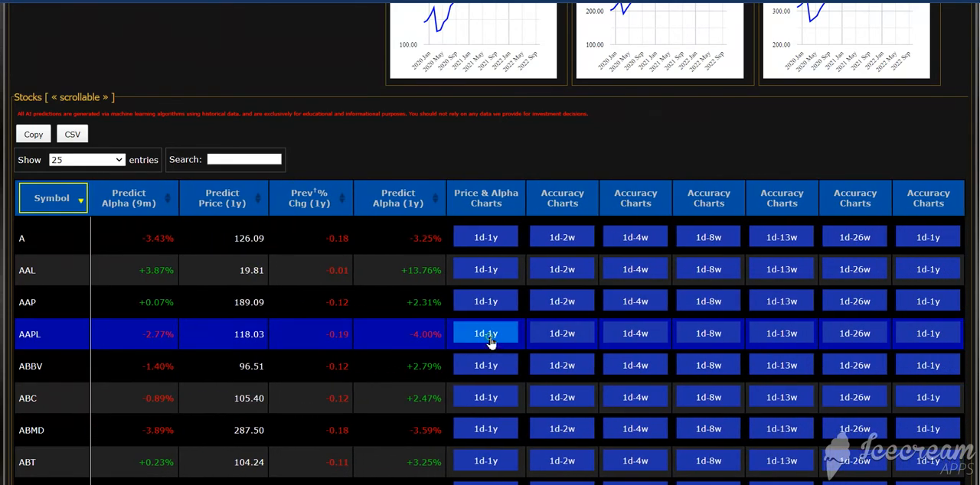
left_click(486, 332)
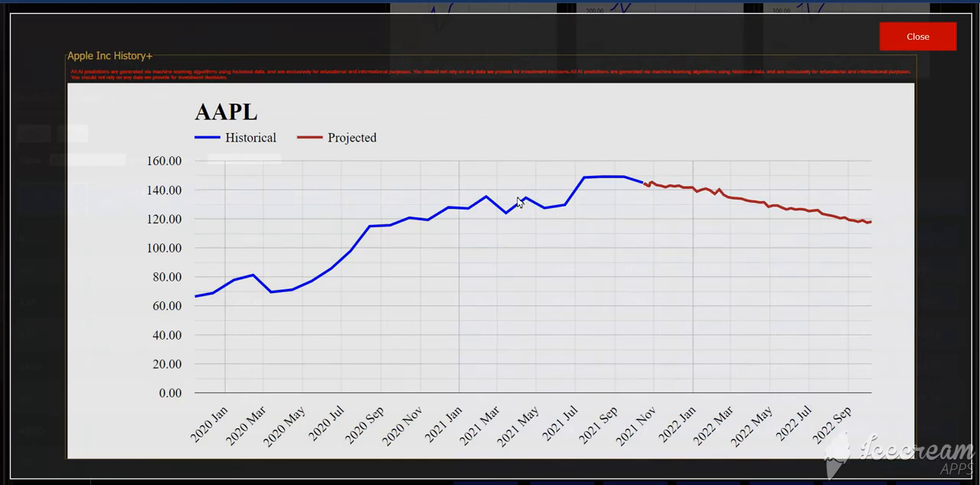
mouse_move(679, 190)
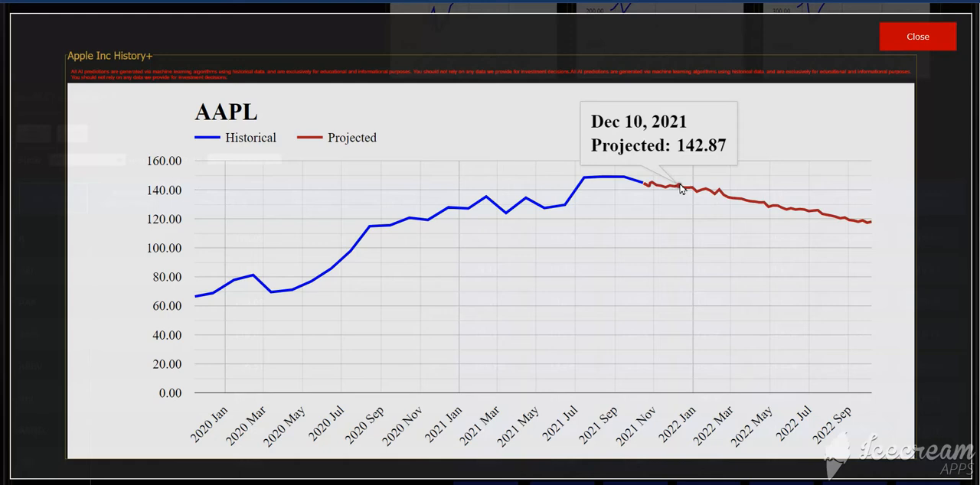
mouse_move(876, 224)
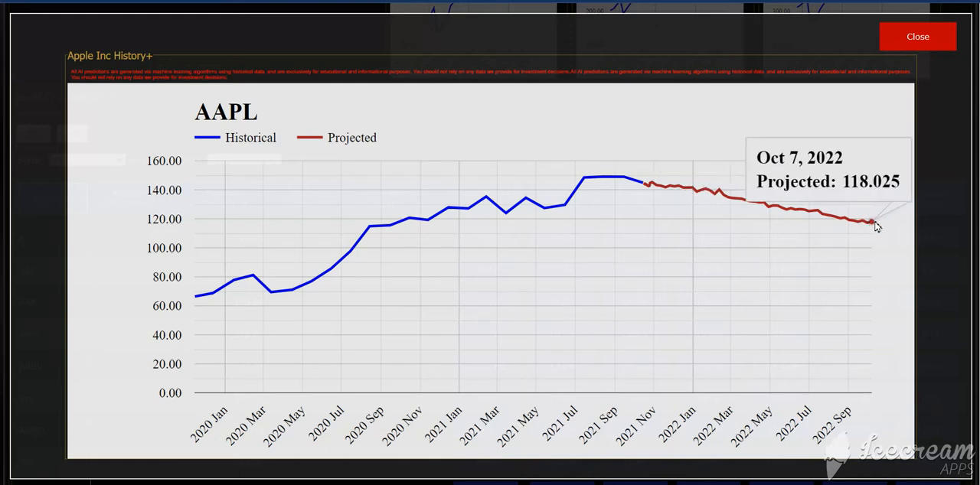
mouse_move(918, 36)
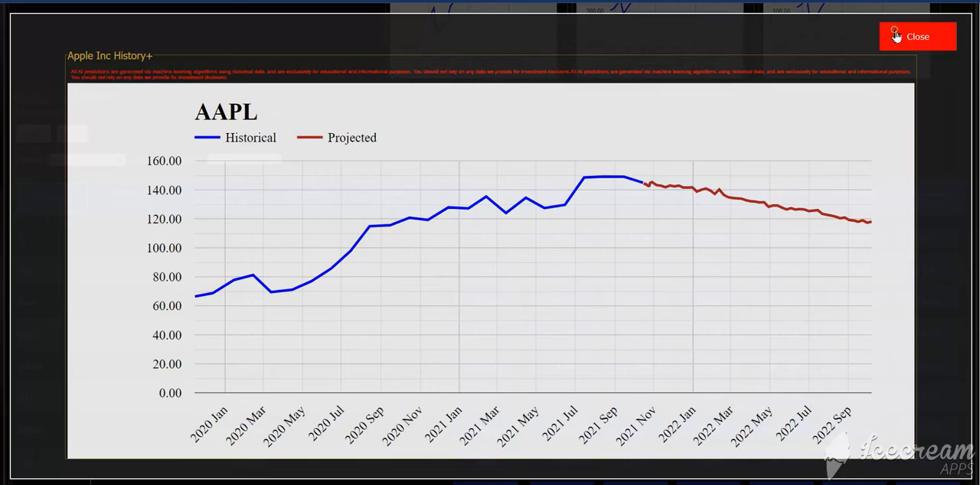
left_click(916, 36)
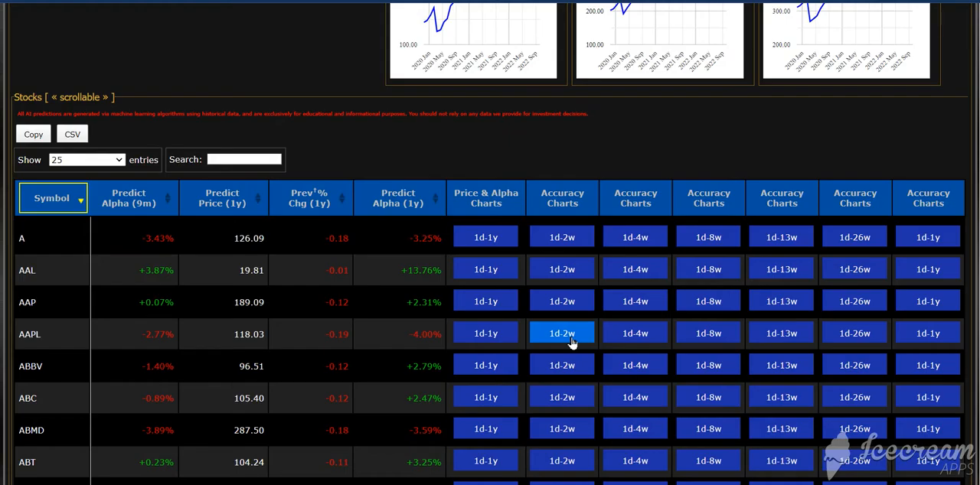
left_click(561, 333)
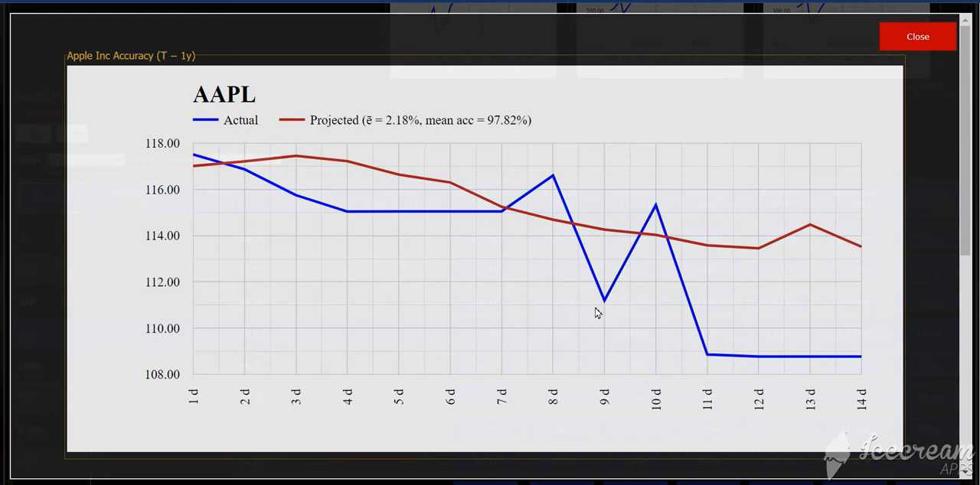
mouse_move(226, 179)
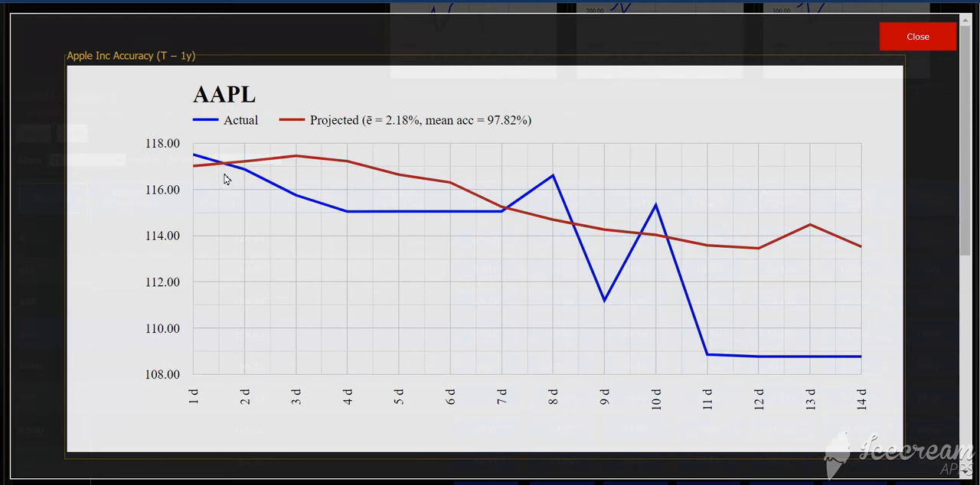
mouse_move(359, 213)
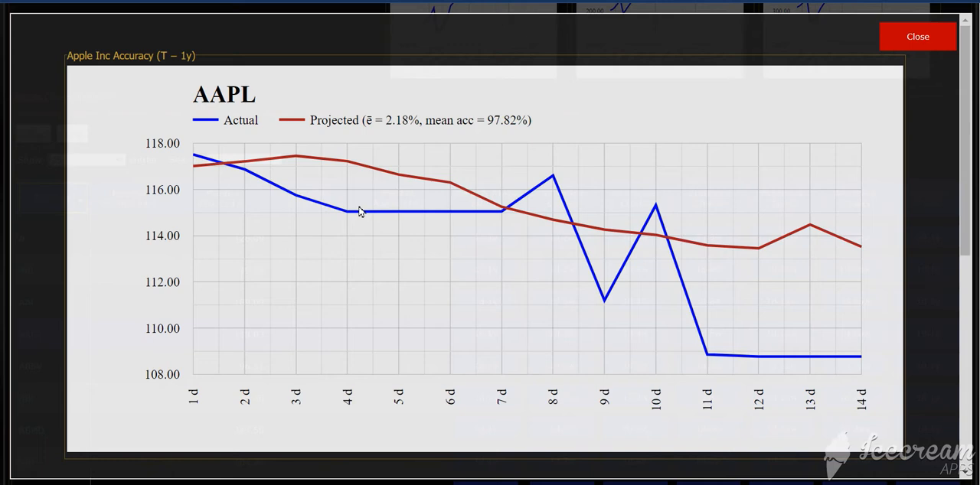
mouse_move(295, 157)
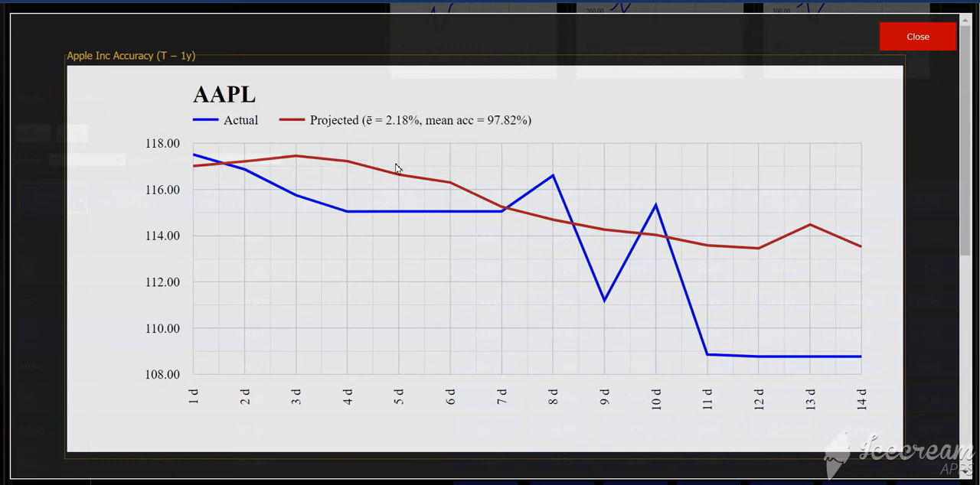
mouse_move(235, 407)
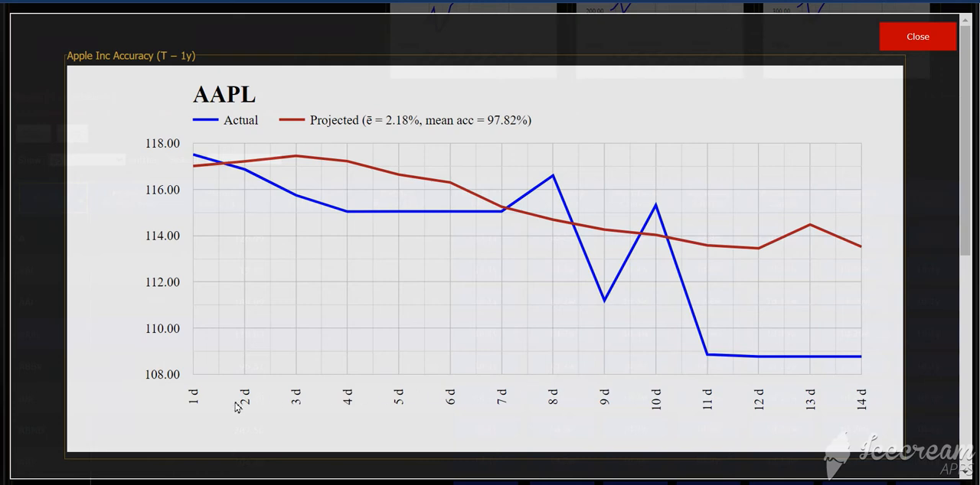
mouse_move(401, 147)
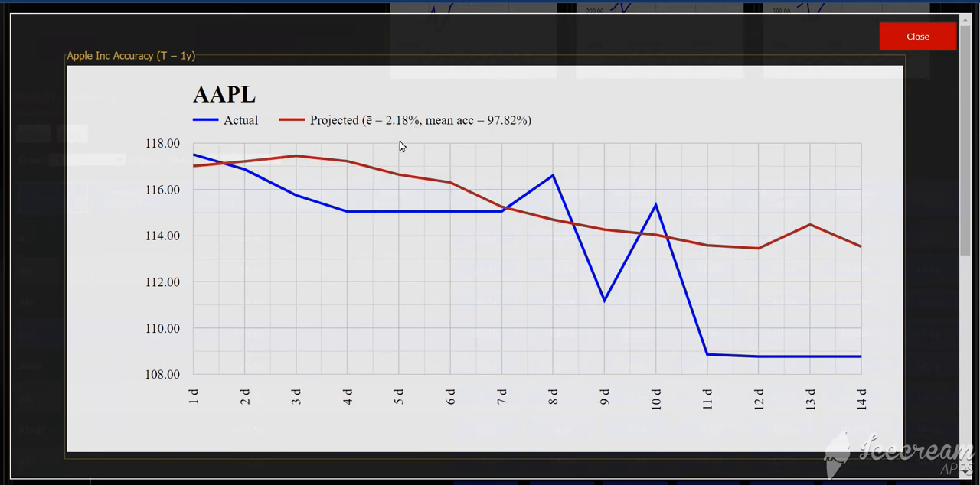
mouse_move(403, 136)
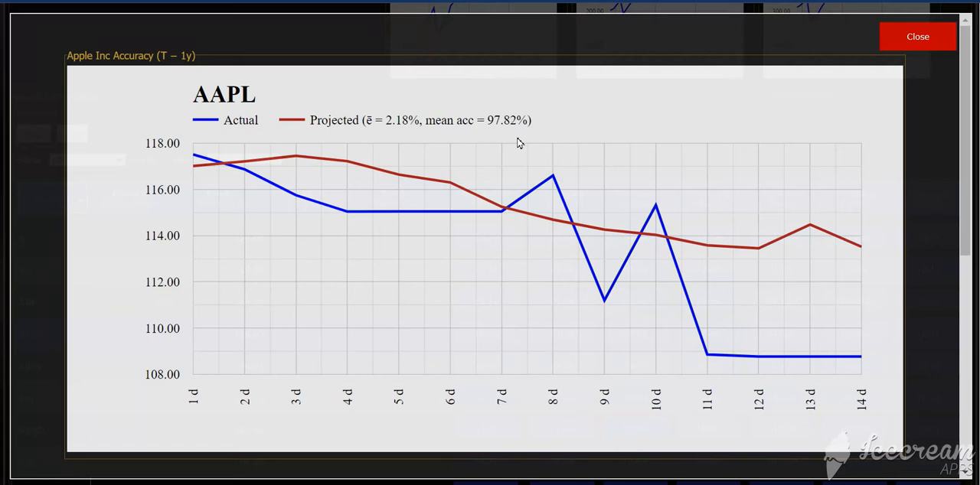
left_click(917, 36)
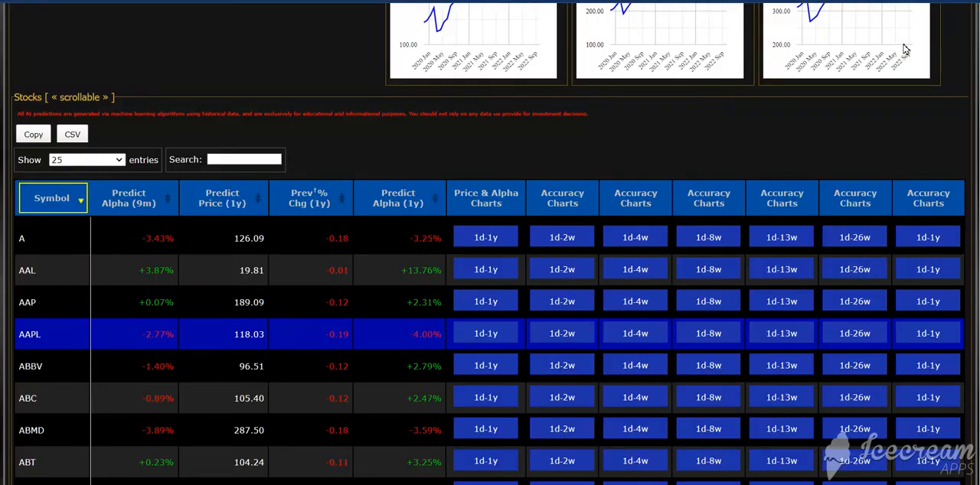
Open AAPL's 1d-4w accuracy chart (97.98% mean accuracy), then close it
left_click(927, 332)
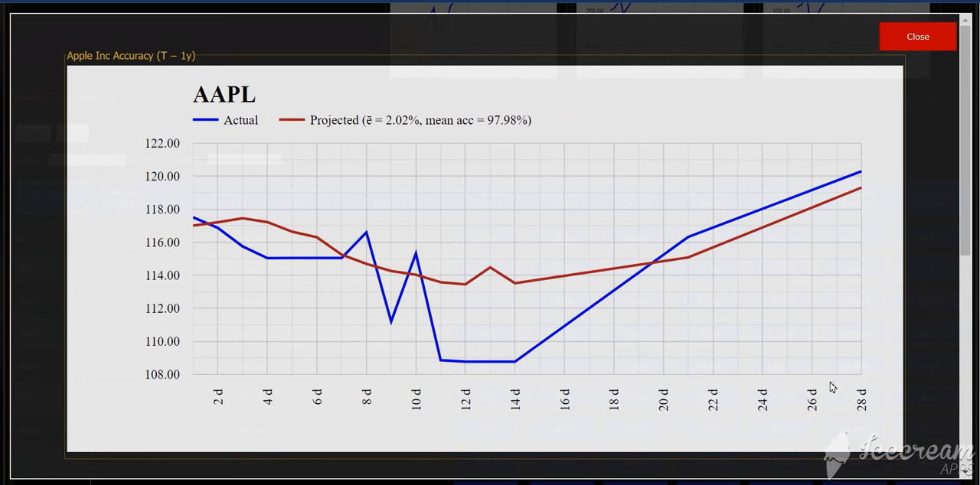
mouse_move(650, 278)
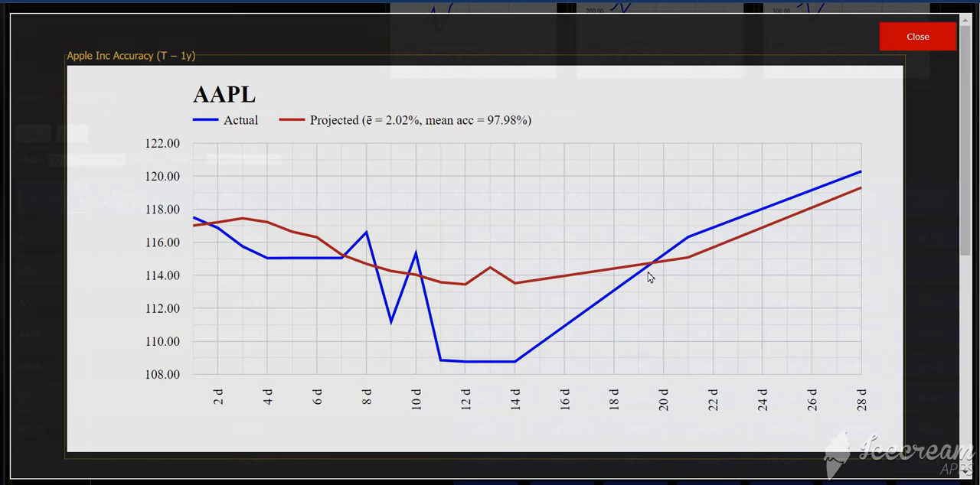
mouse_move(396, 137)
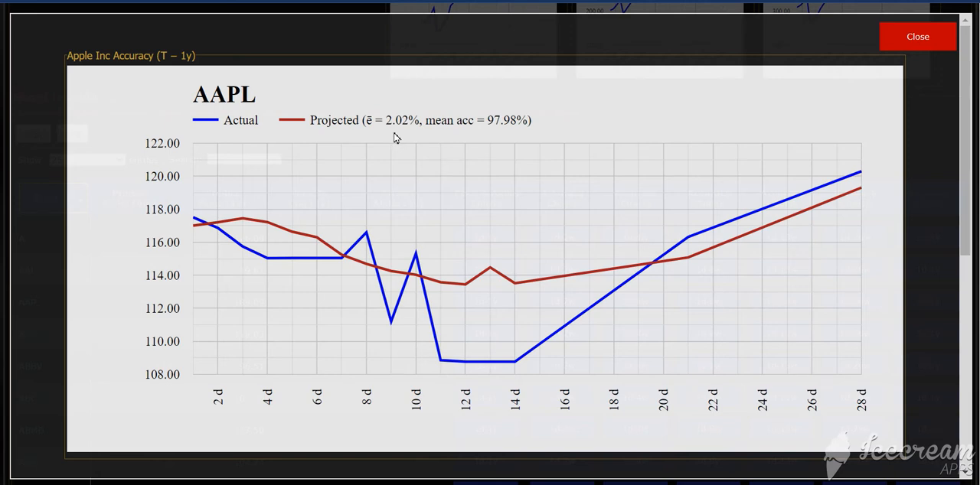
mouse_move(503, 139)
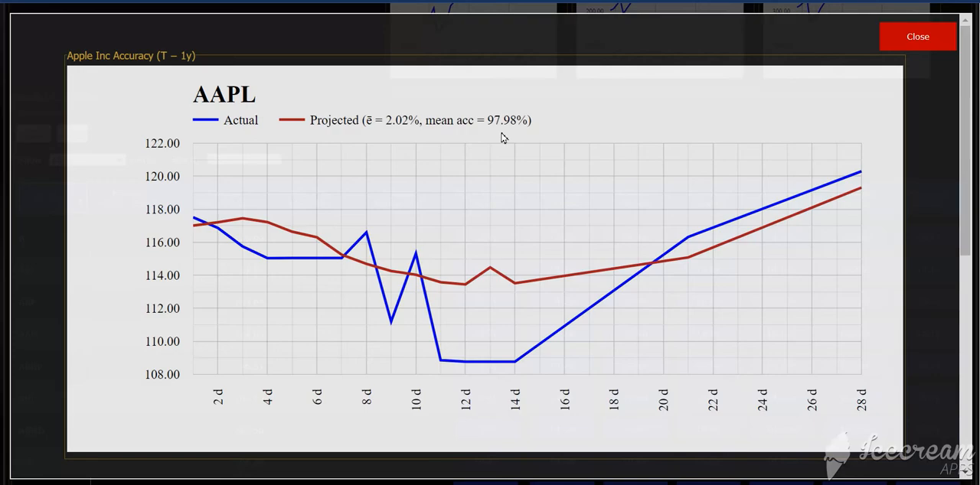
left_click(917, 36)
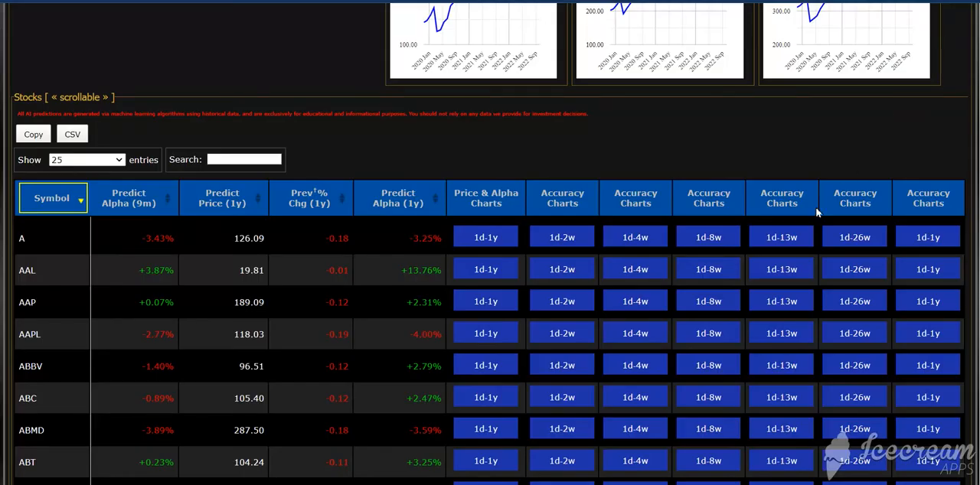
Open AAPL's 1d-8w Accuracy Charts from its row in the Stocks table
left_click(707, 333)
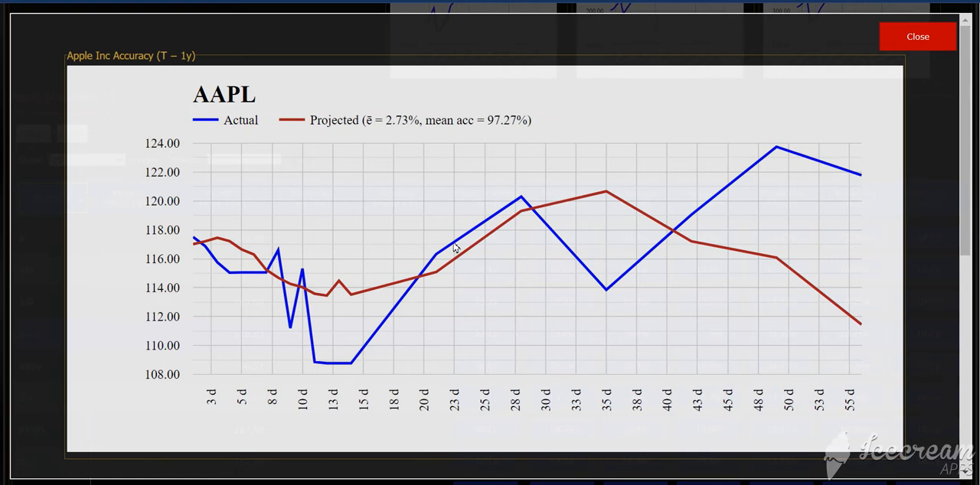
mouse_move(390, 139)
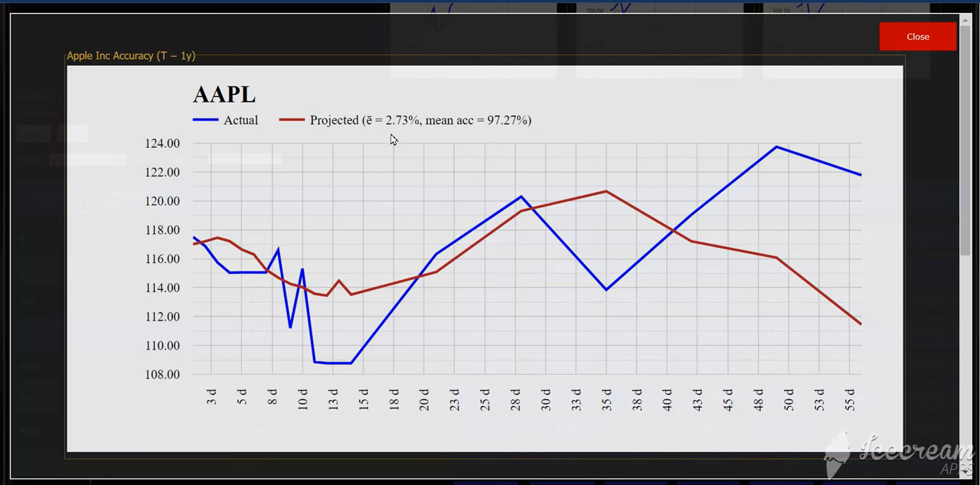
mouse_move(397, 140)
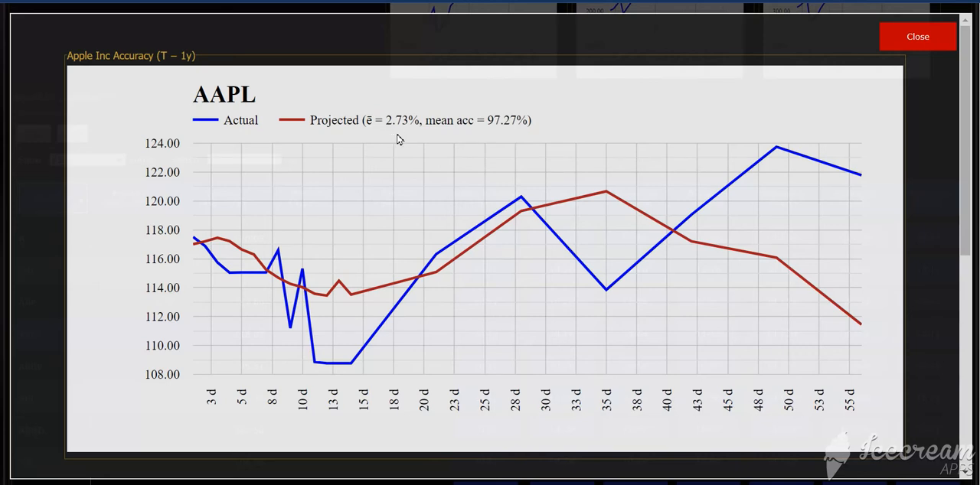
mouse_move(513, 140)
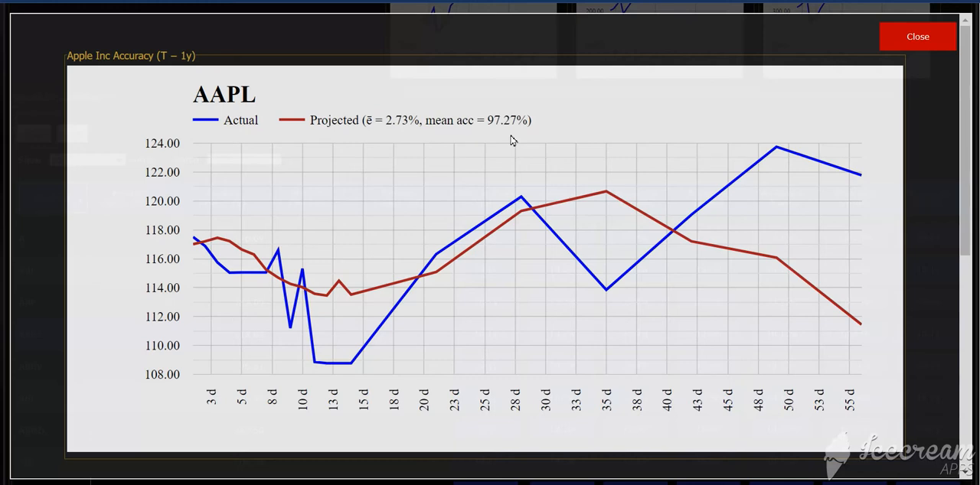
Review AAPL's 8-week Diff chart, close it, and open the 1d-2w accuracy chart
scroll("down", 3)
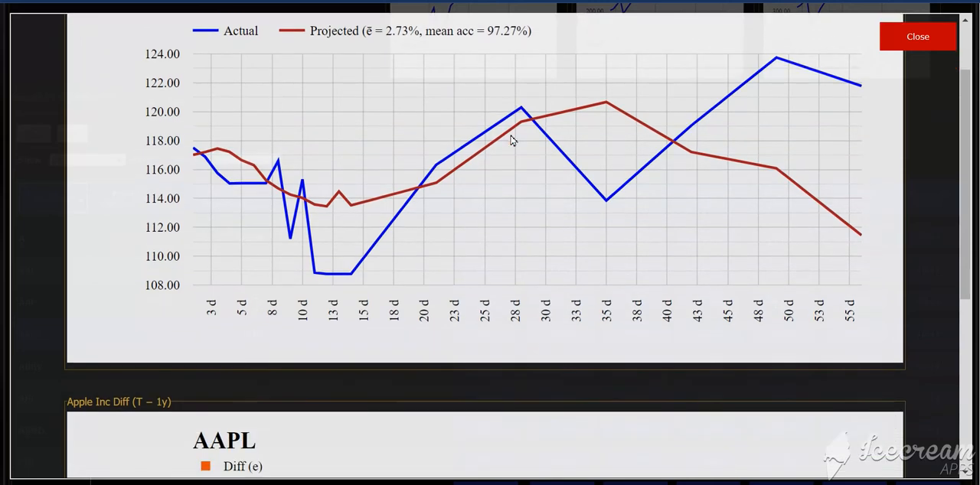
scroll("down", 3)
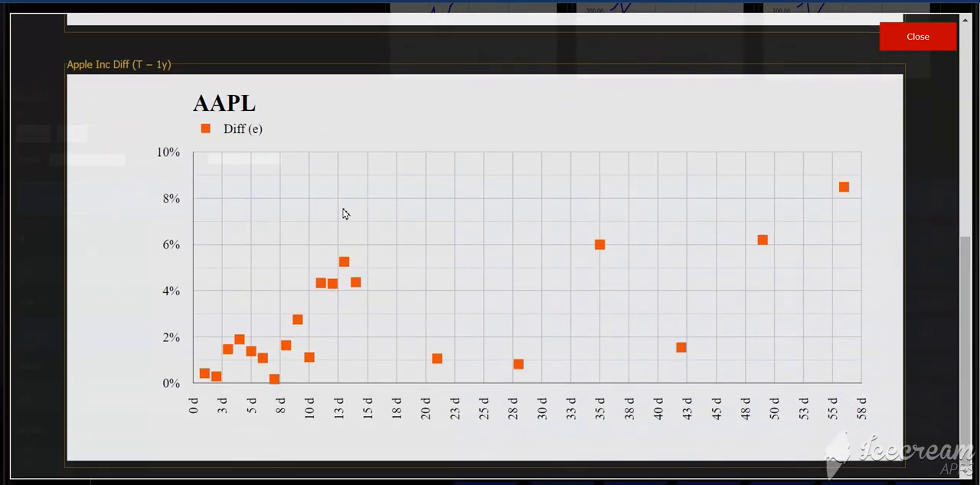
mouse_move(204, 376)
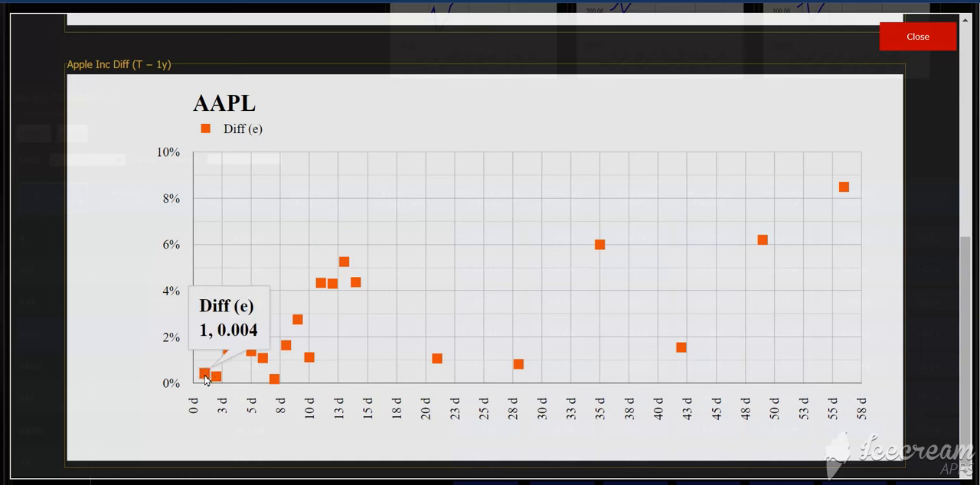
mouse_move(220, 379)
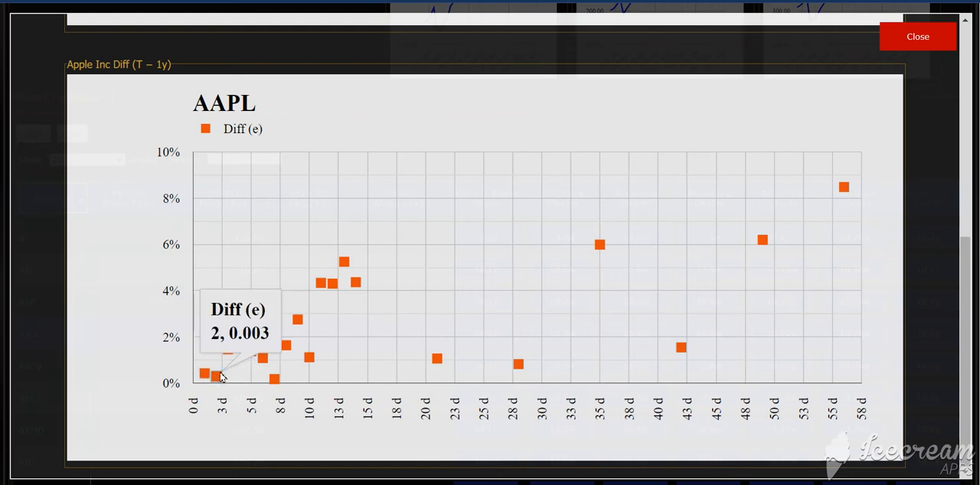
mouse_move(299, 335)
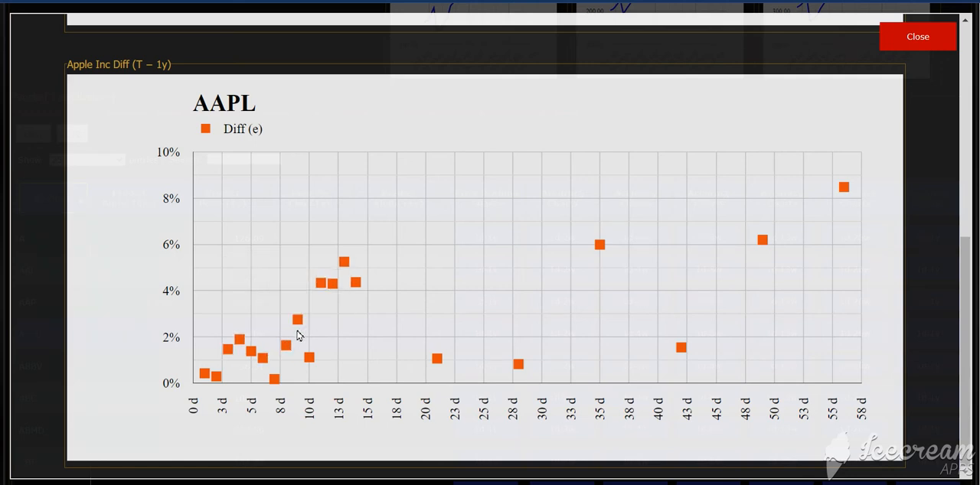
mouse_move(582, 251)
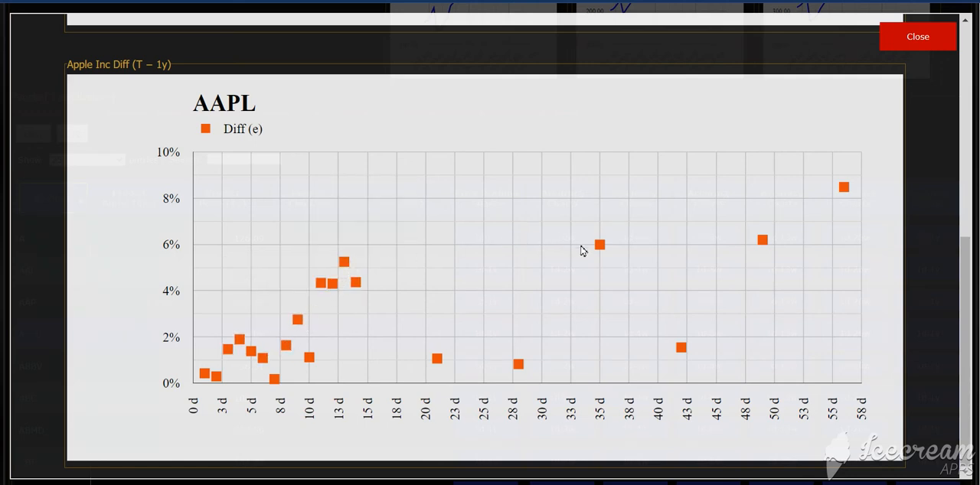
mouse_move(761, 240)
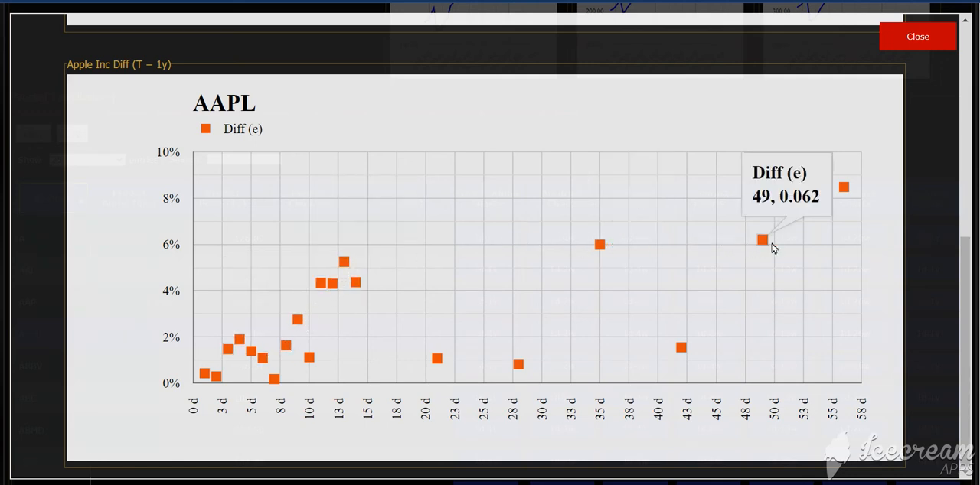
mouse_move(304, 341)
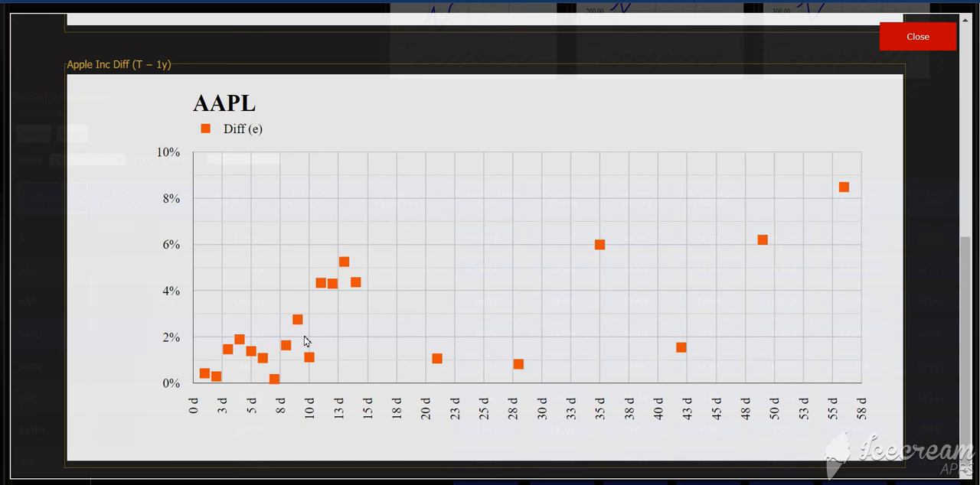
mouse_move(766, 241)
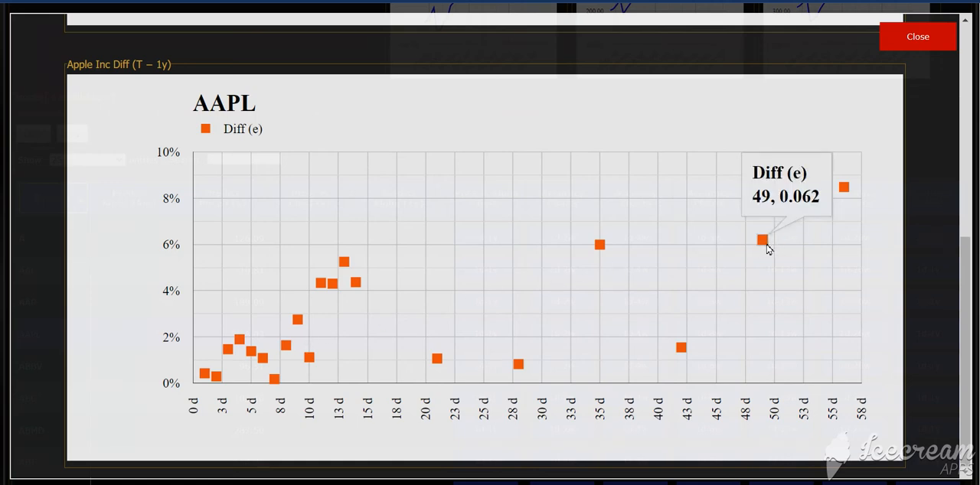
mouse_move(842, 187)
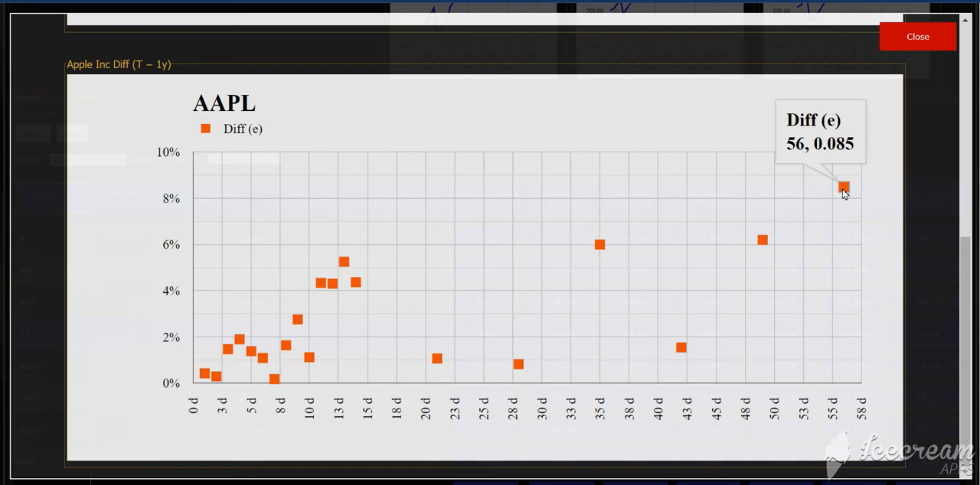
mouse_move(427, 270)
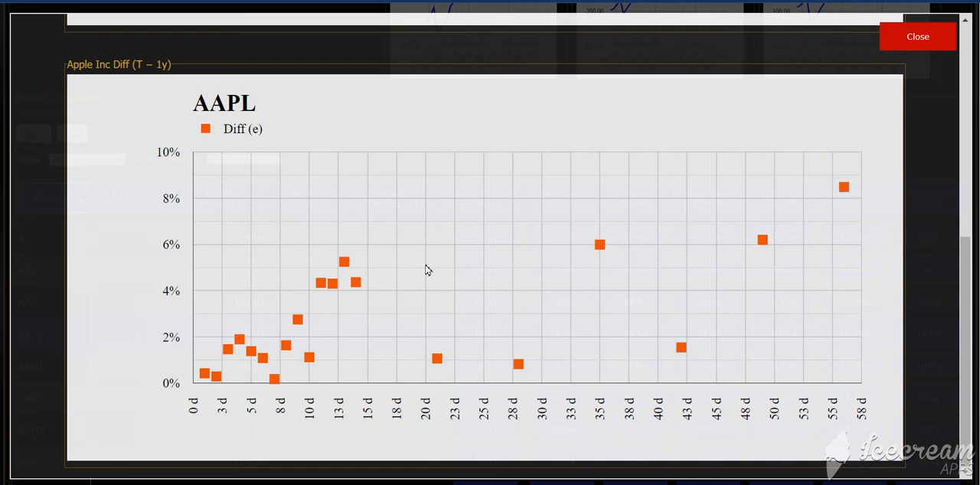
mouse_move(297, 277)
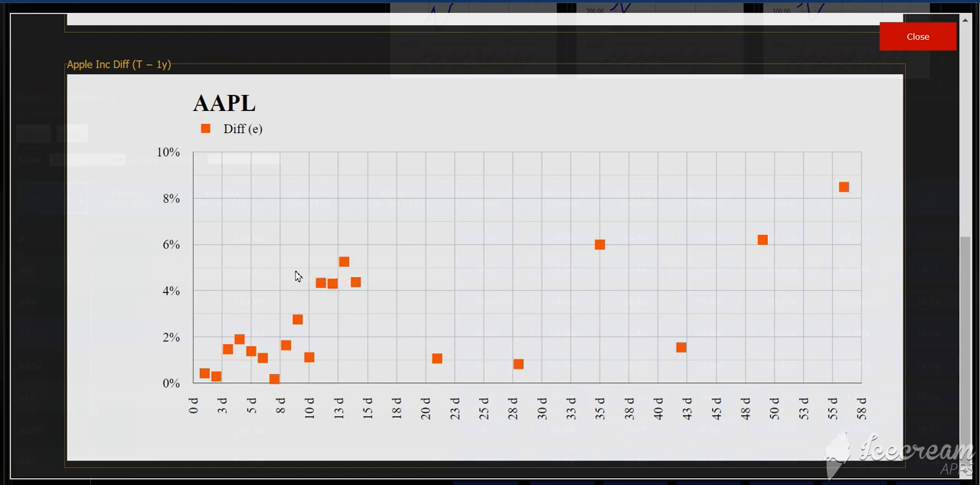
mouse_move(406, 393)
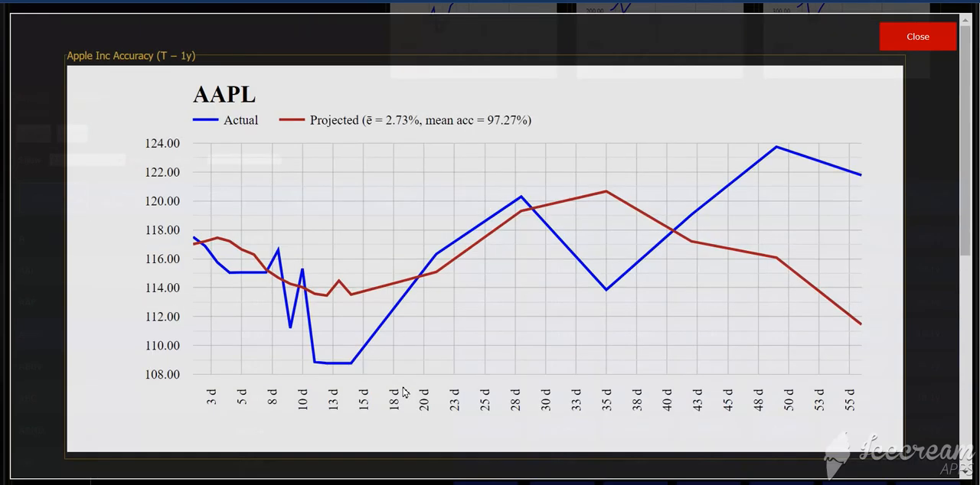
left_click(917, 36)
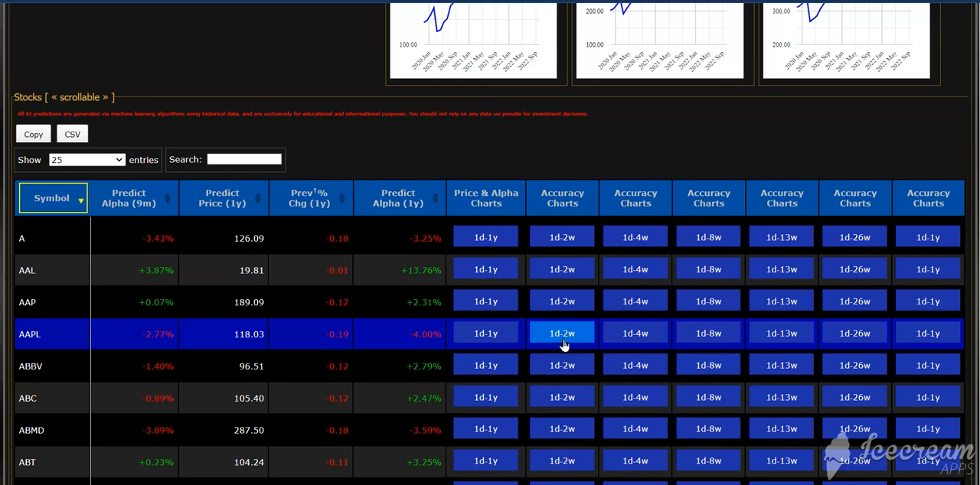
left_click(562, 333)
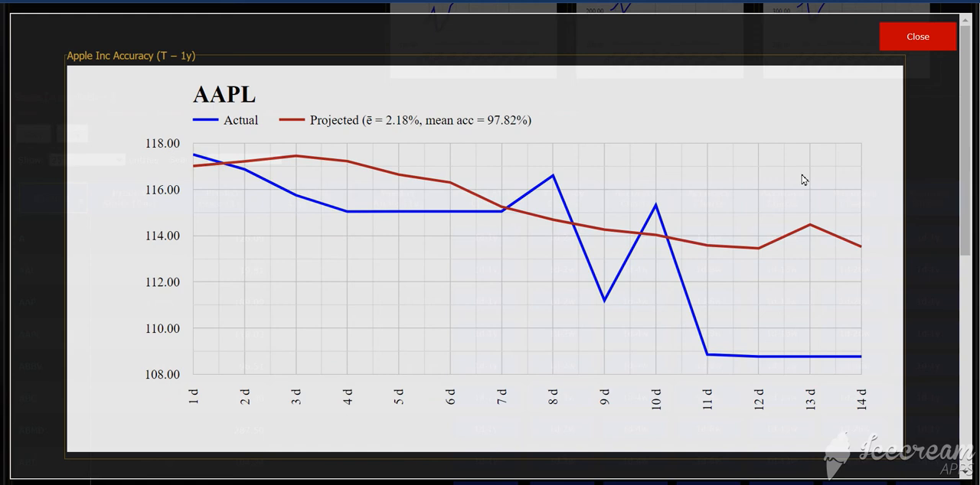
Scroll down to AAPL's 14-day Diff chart, then close the accuracy charts popup
scroll("down", 3)
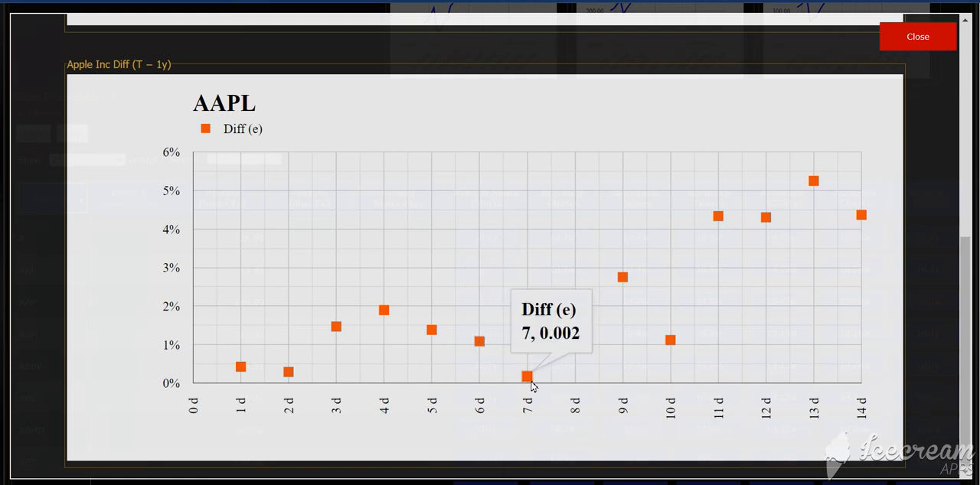
mouse_move(605, 324)
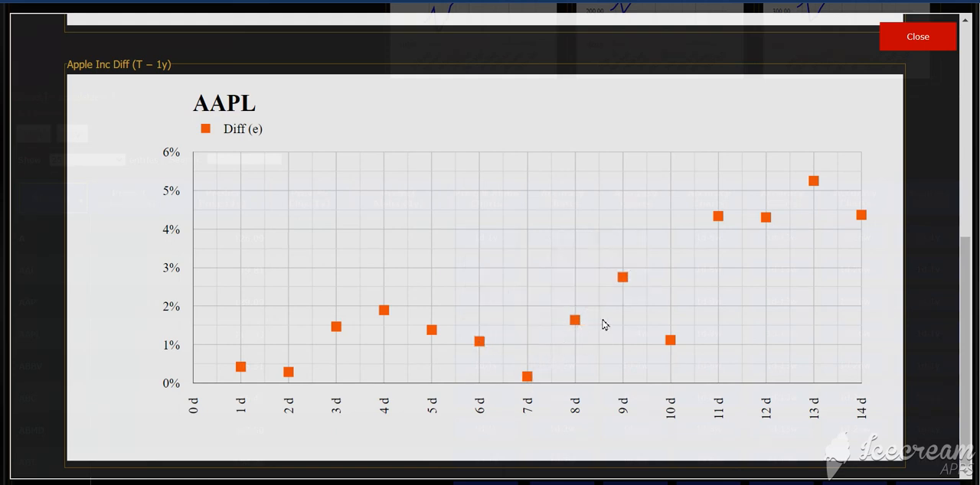
mouse_move(669, 340)
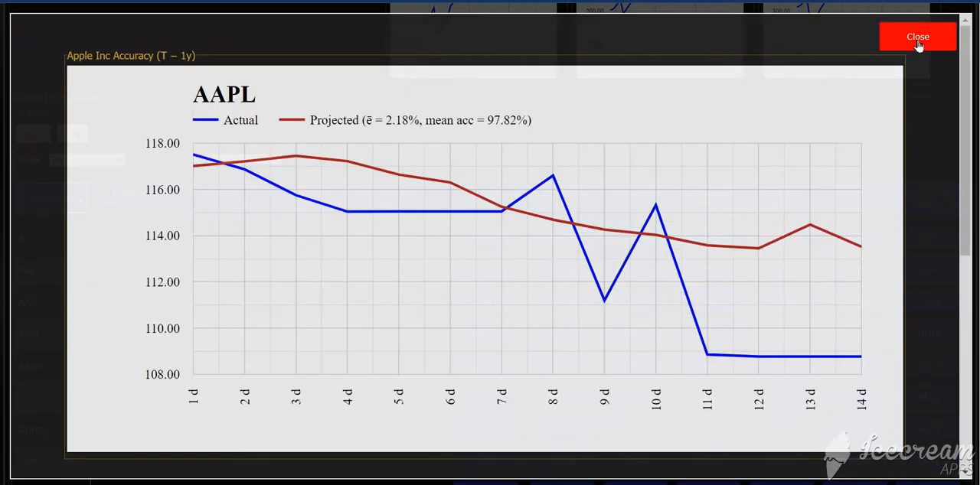
left_click(917, 36)
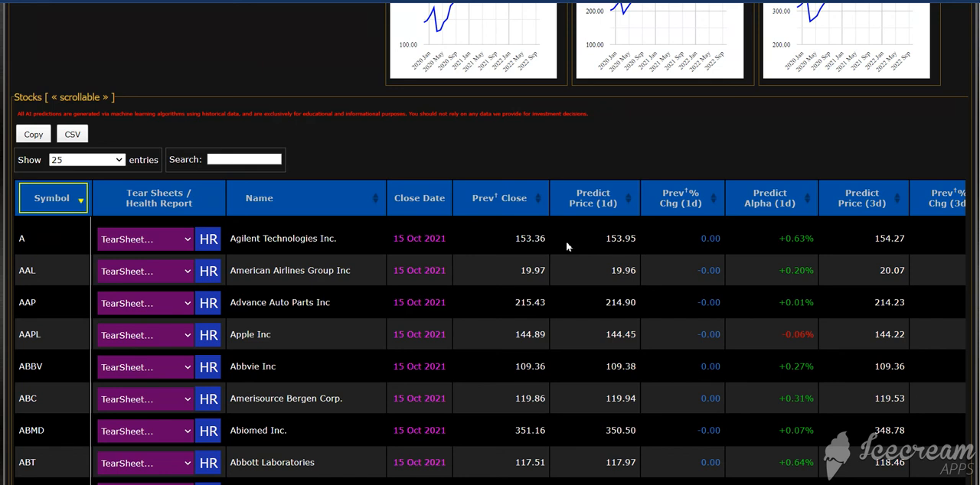
mouse_move(659, 157)
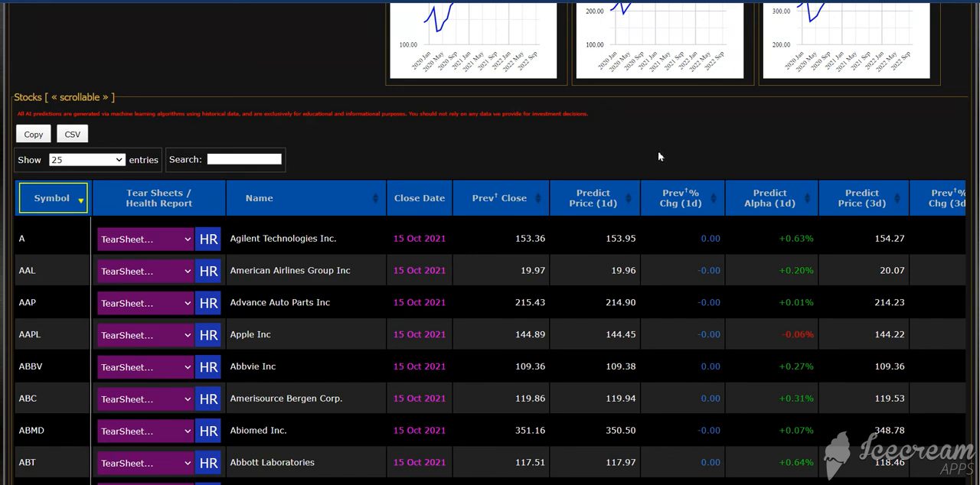